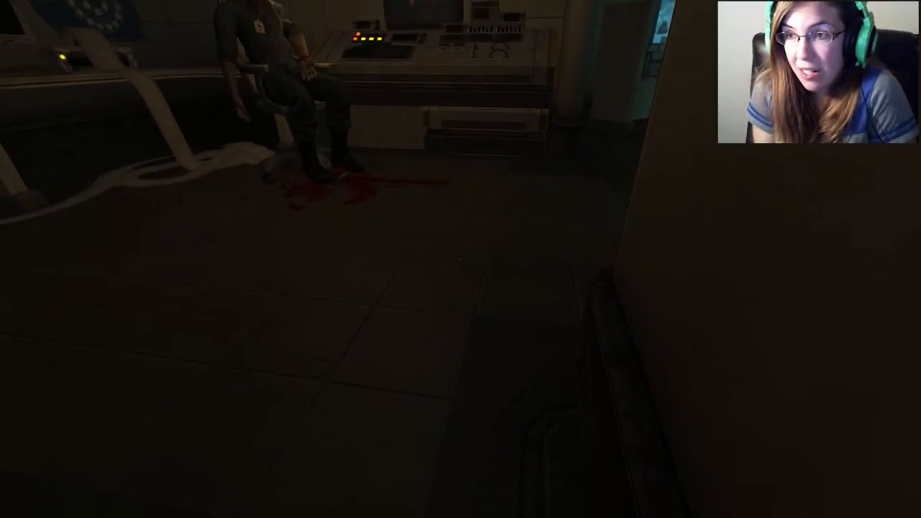
pyautogui.moveTo(460, 259)
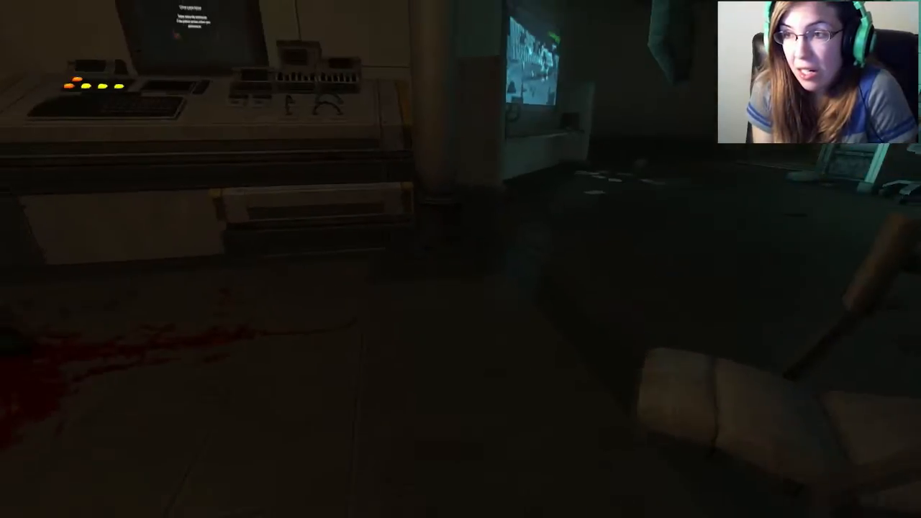
pyautogui.moveTo(461, 259)
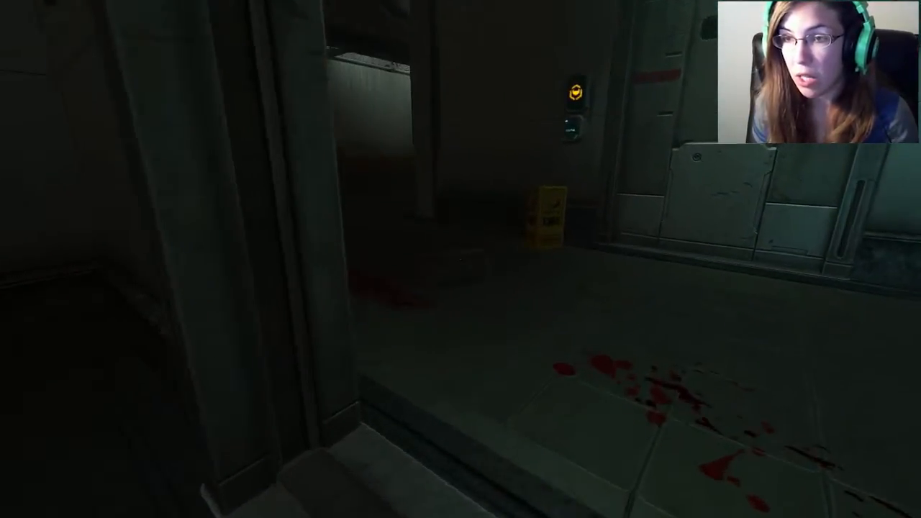
pyautogui.moveTo(461, 259)
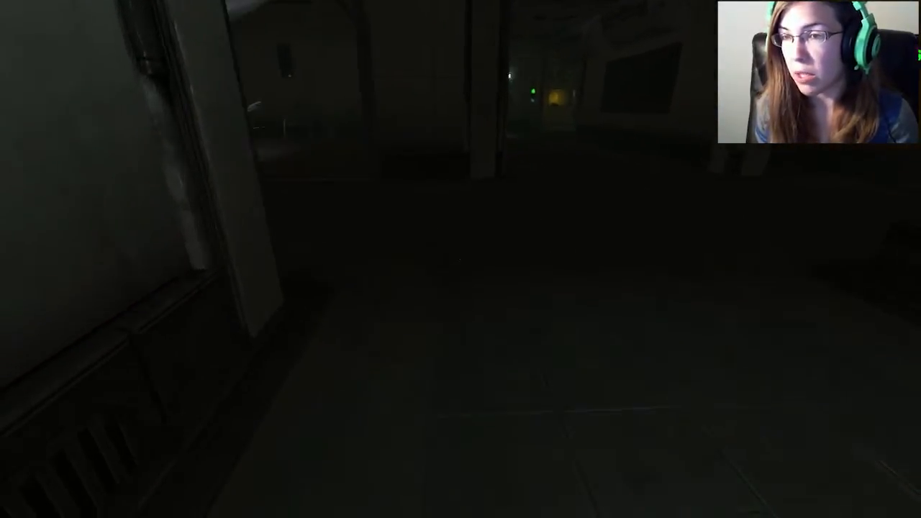
pyautogui.moveTo(94, 101)
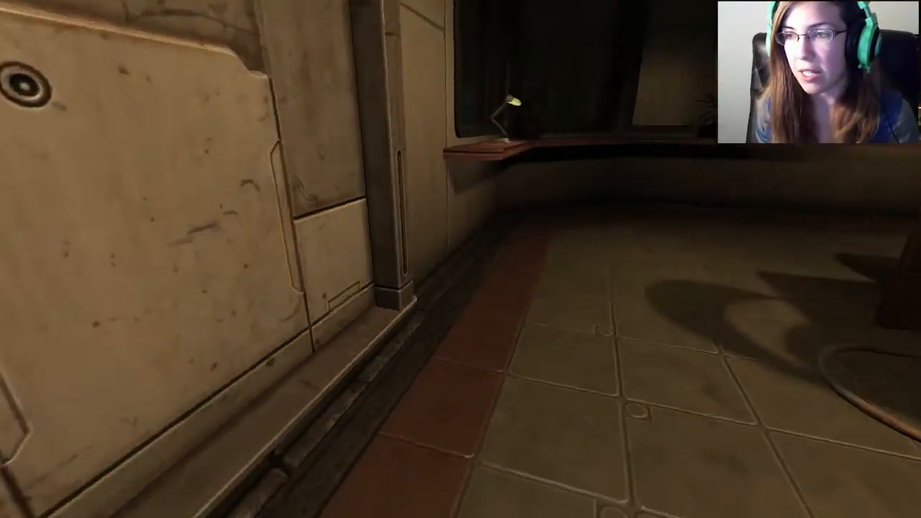
pyautogui.moveTo(461, 259)
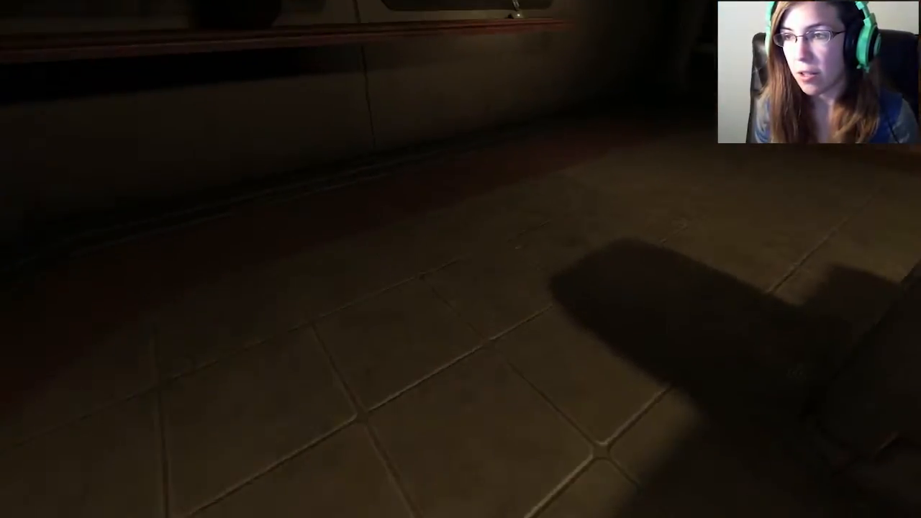
pyautogui.moveTo(460, 259)
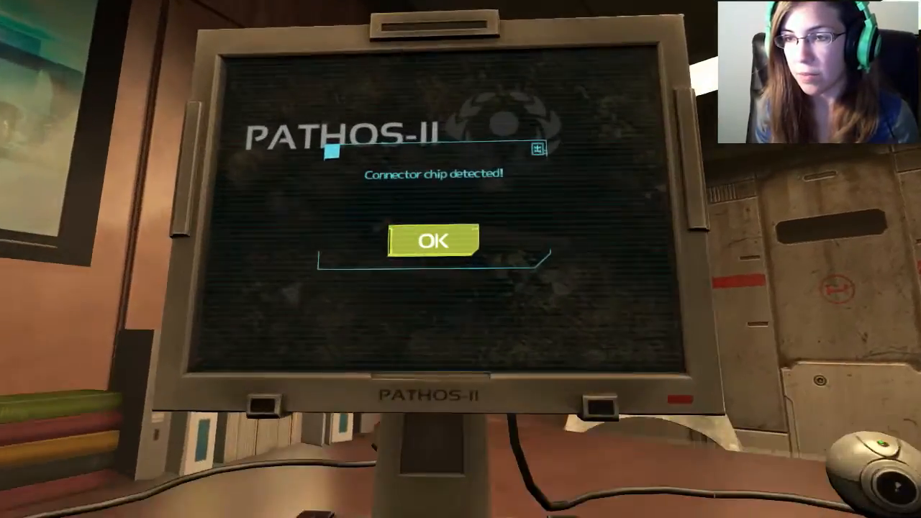
# Step: Acknowledge the detected connector chip, view Key Control, and update the expired chip key
pyautogui.click(433, 239)
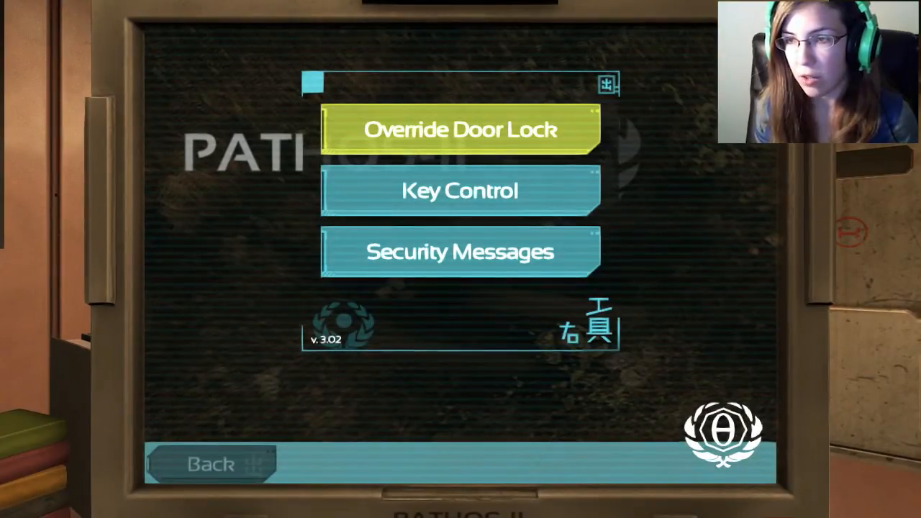
pyautogui.click(460, 191)
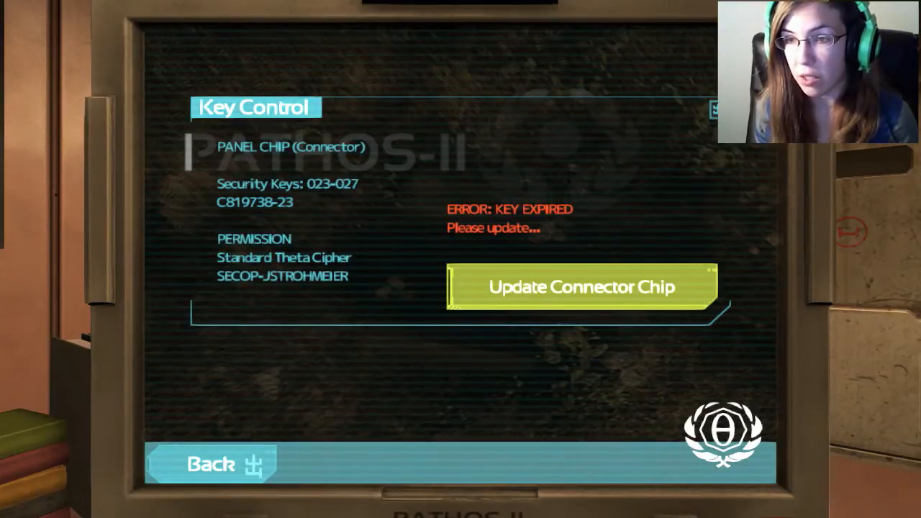
pyautogui.click(580, 287)
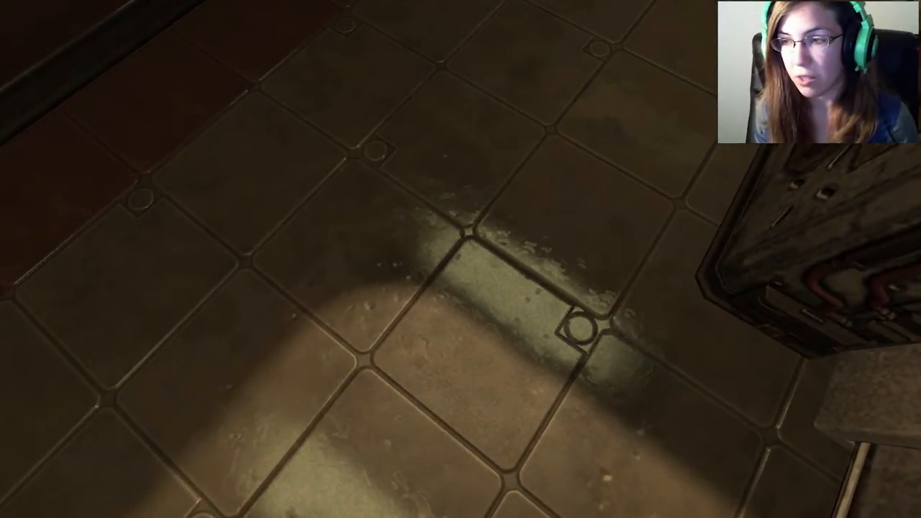
pyautogui.moveTo(460, 259)
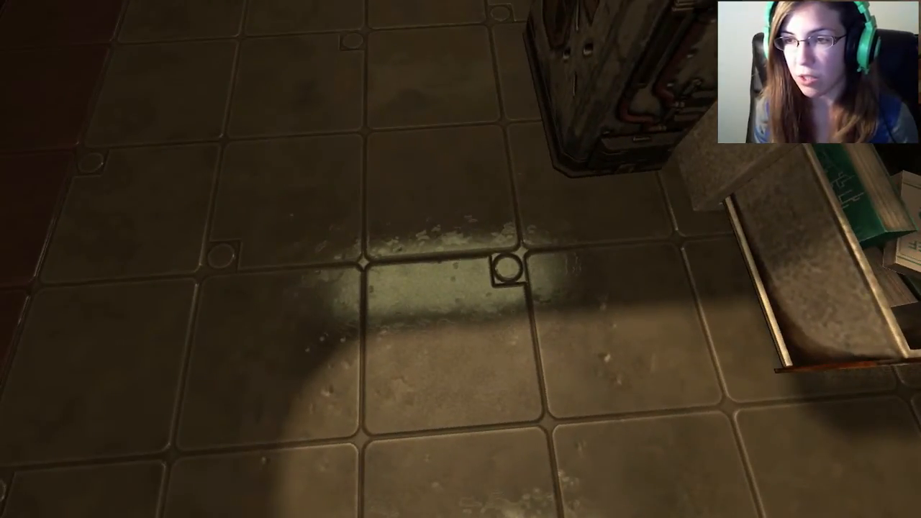
pyautogui.moveTo(461, 259)
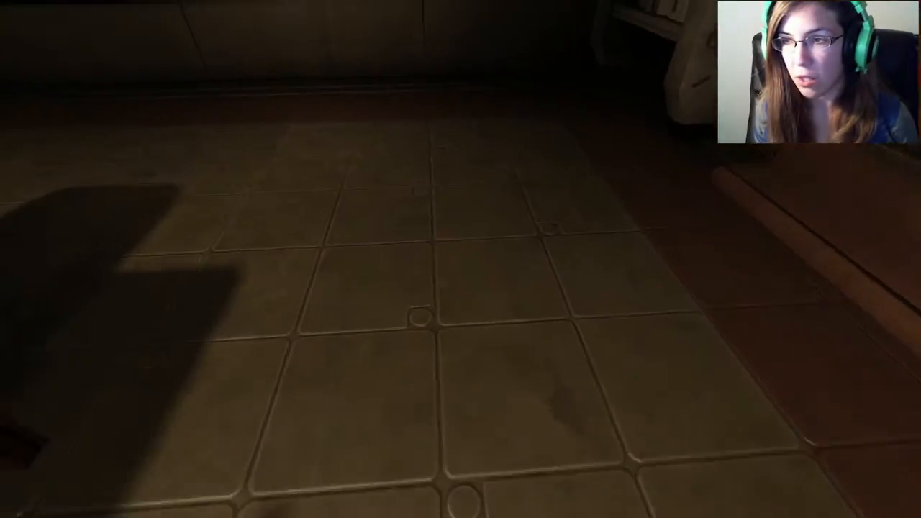
pyautogui.moveTo(460, 259)
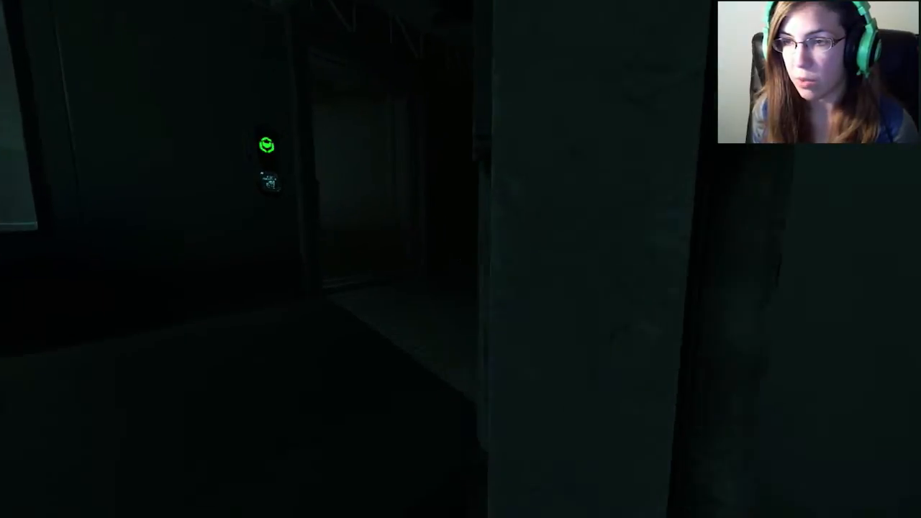
pyautogui.moveTo(461, 259)
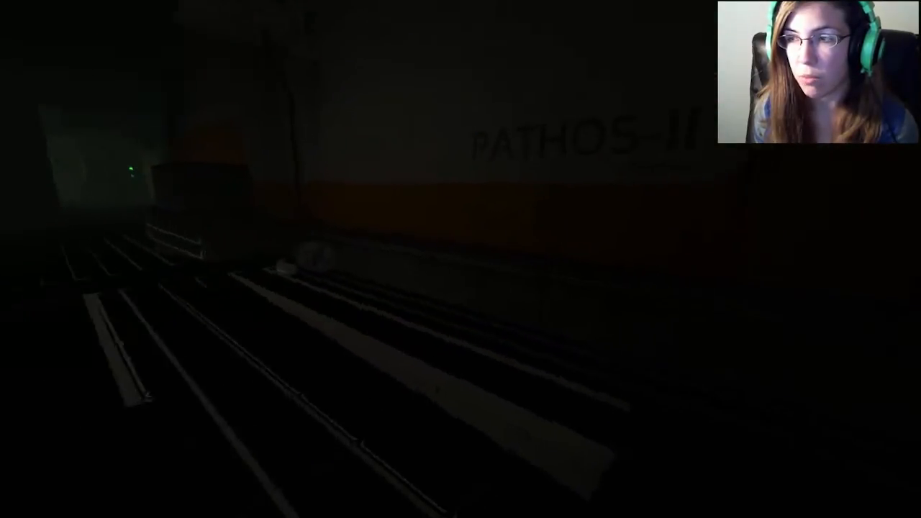
pyautogui.moveTo(461, 260)
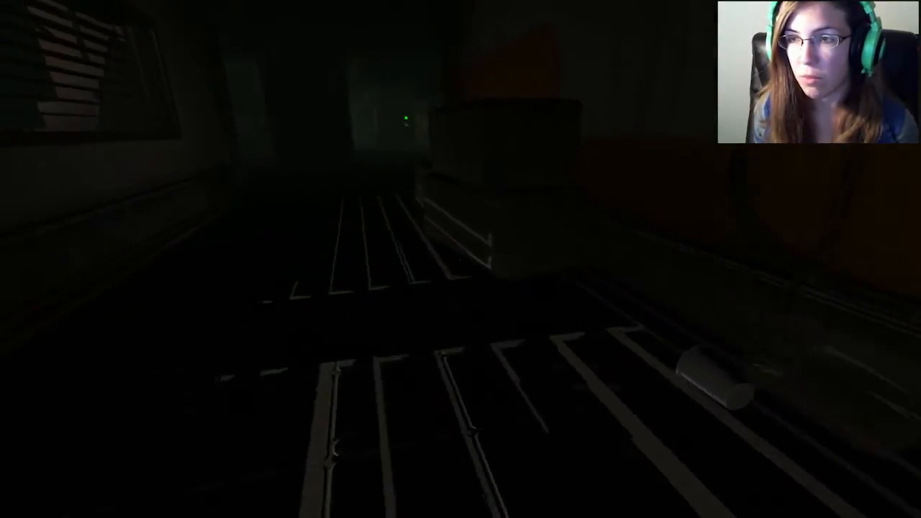
pyautogui.moveTo(461, 260)
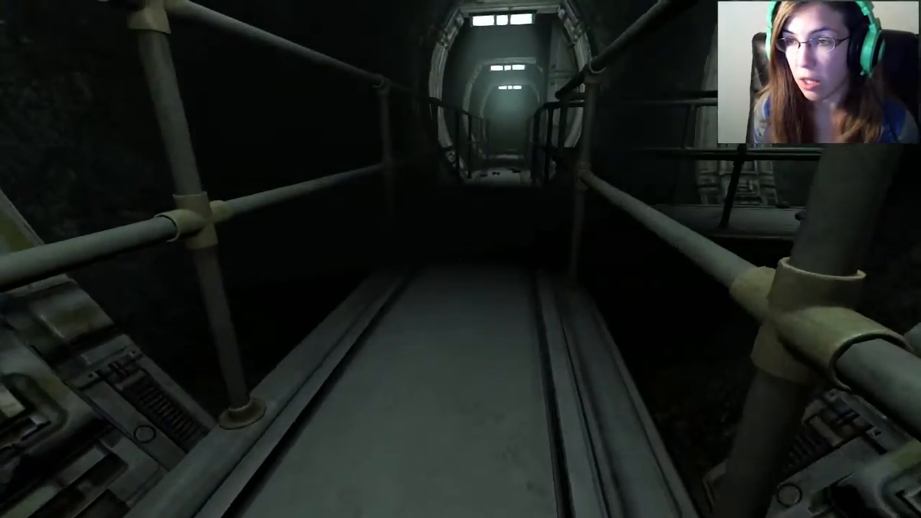
# Step: Walk forward along the railed catwalk toward the lit tunnel
pyautogui.press('w')
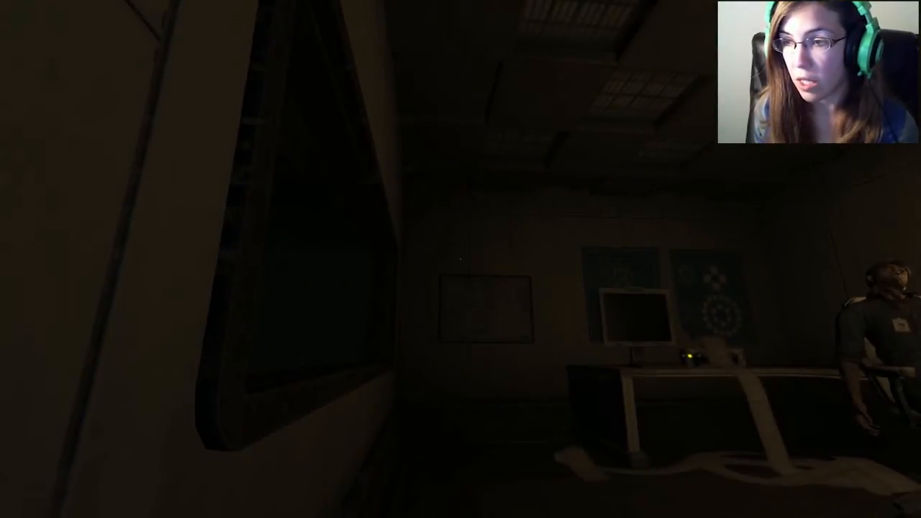
pyautogui.moveTo(461, 259)
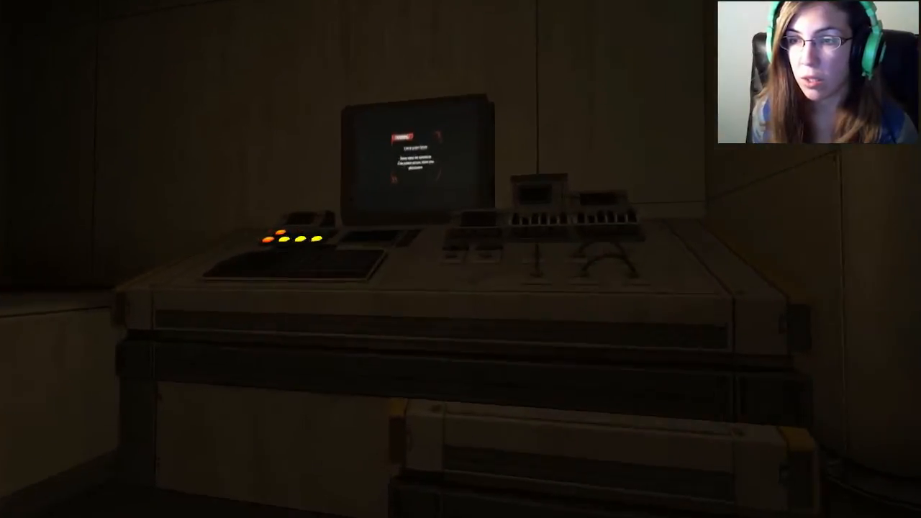
pyautogui.moveTo(461, 259)
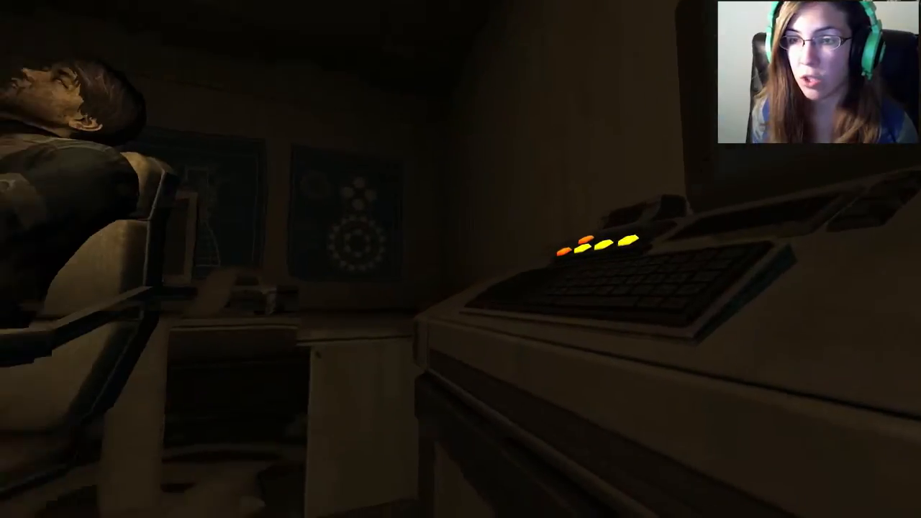
# Step: Close the console screen view after reading it
pyautogui.press('Escape')
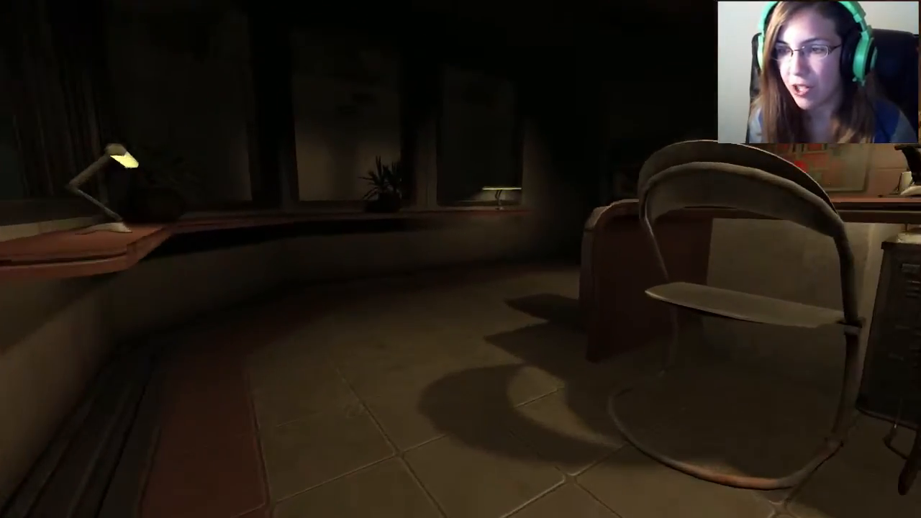
pyautogui.moveTo(461, 259)
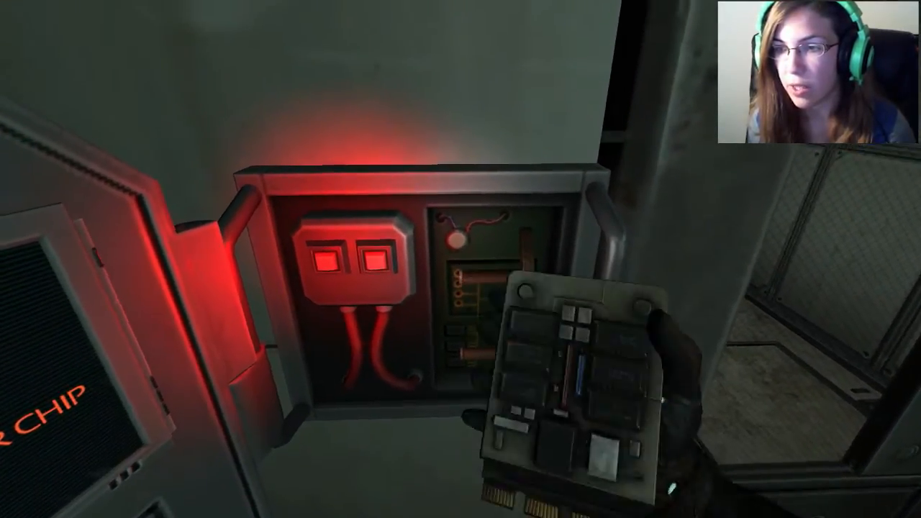
pyautogui.moveTo(461, 259)
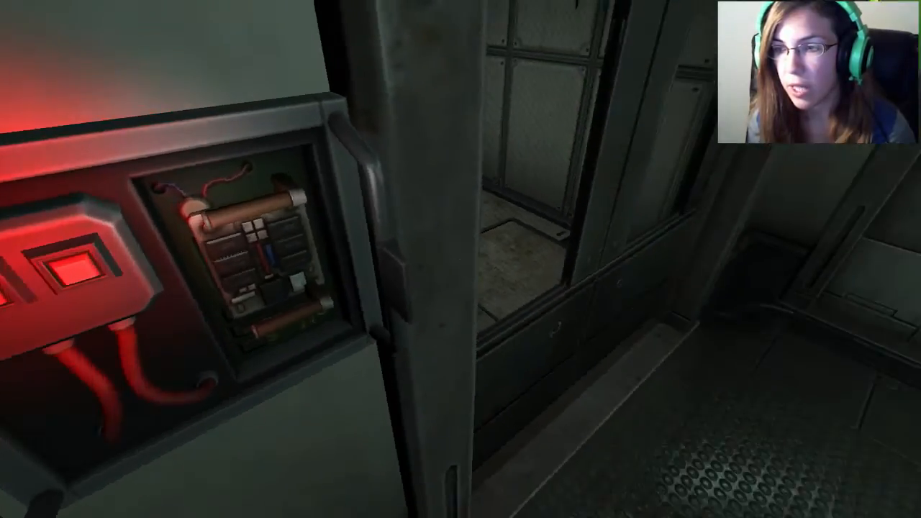
pyautogui.moveTo(461, 259)
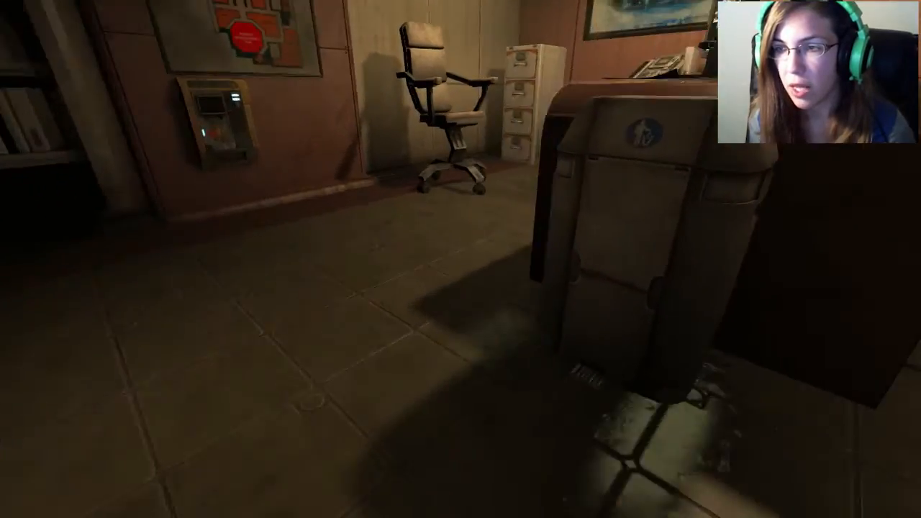
pyautogui.moveTo(460, 259)
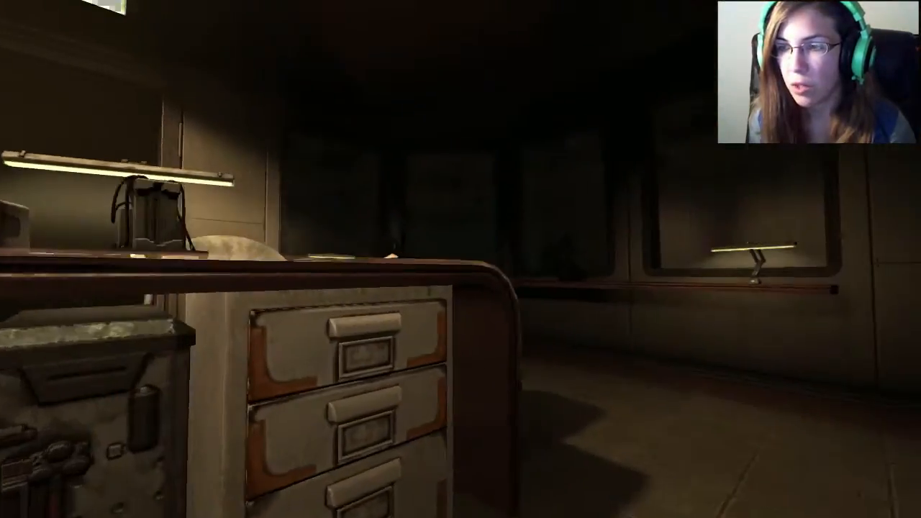
pyautogui.moveTo(461, 259)
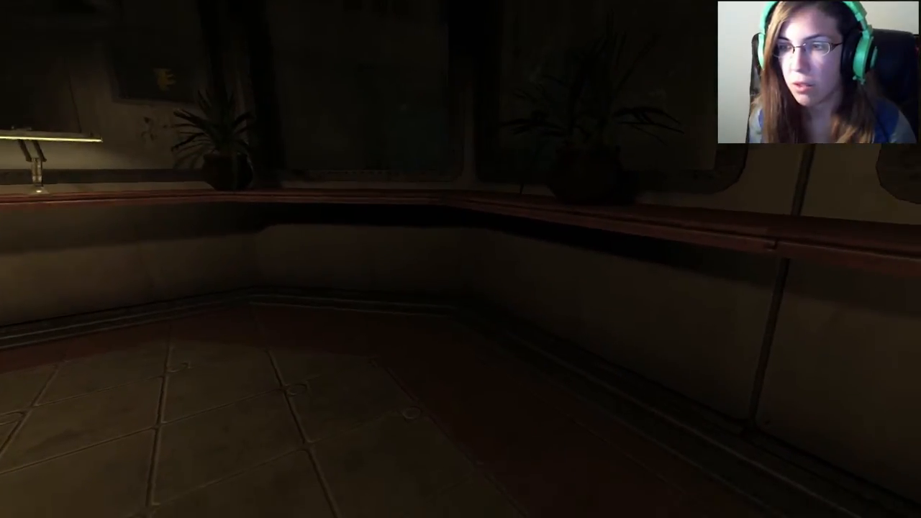
pyautogui.moveTo(461, 259)
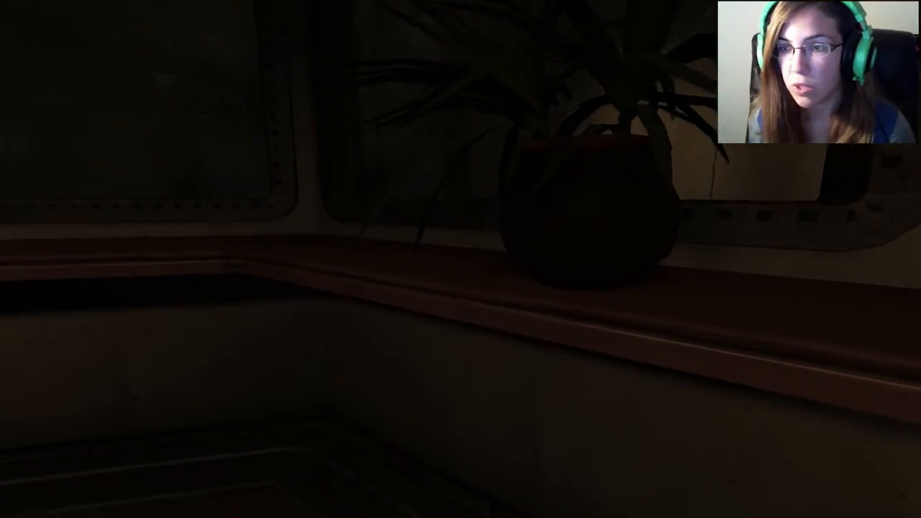
pyautogui.moveTo(461, 259)
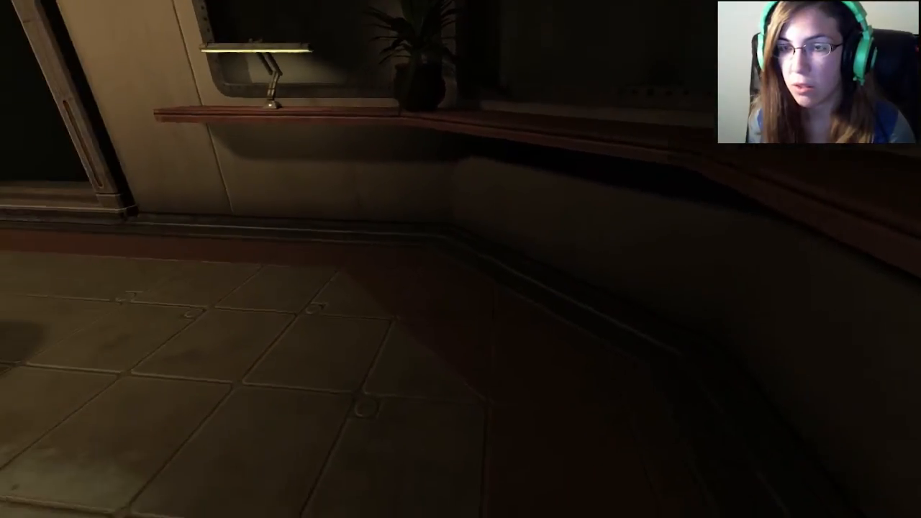
pyautogui.moveTo(461, 259)
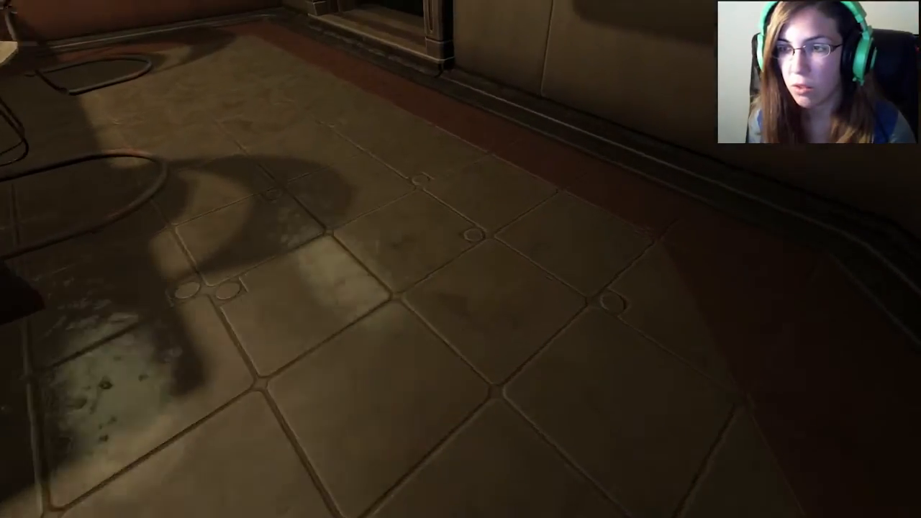
pyautogui.moveTo(460, 260)
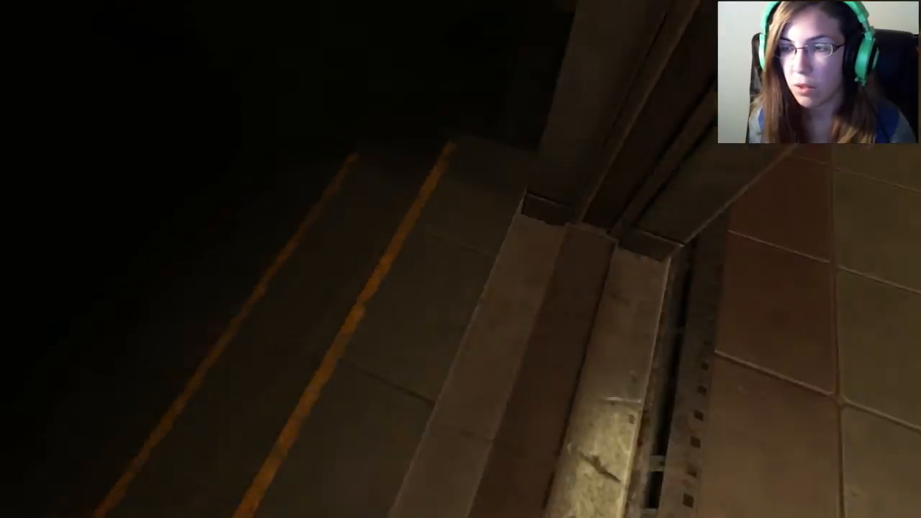
pyautogui.moveTo(461, 259)
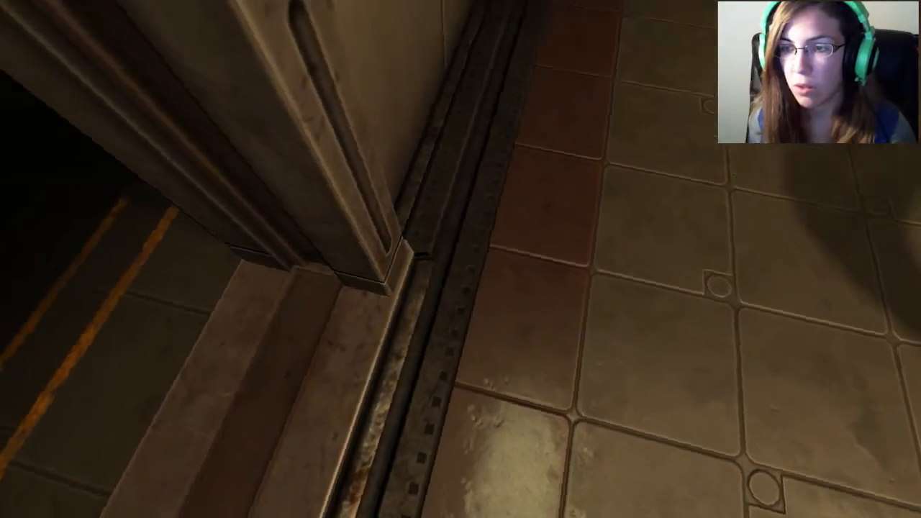
pyautogui.moveTo(461, 259)
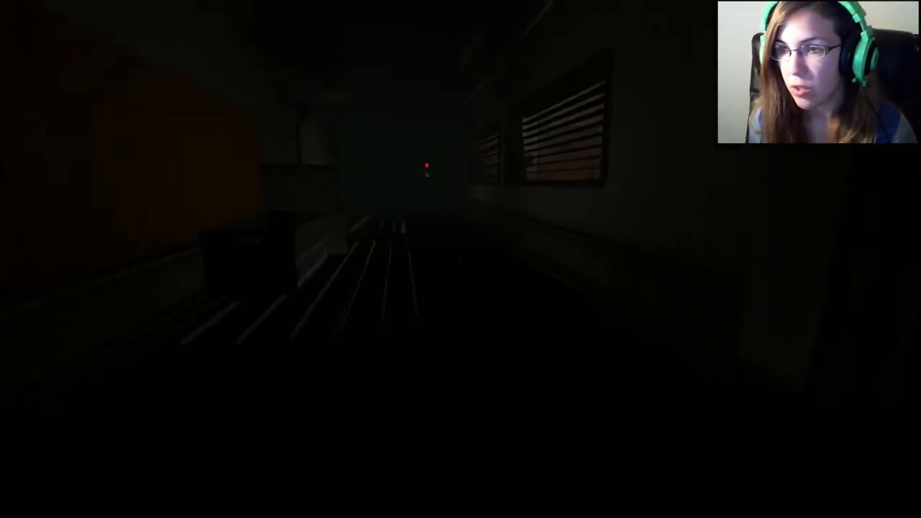
pyautogui.moveTo(460, 259)
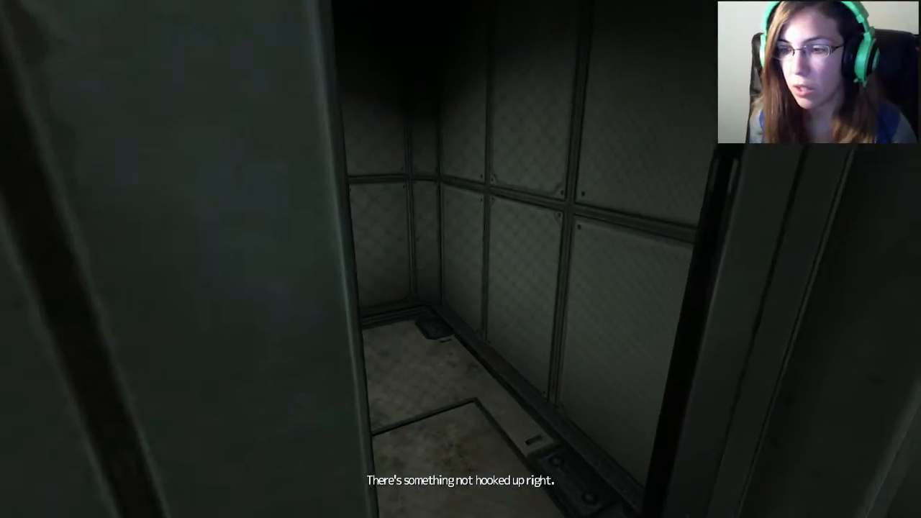
pyautogui.moveTo(461, 259)
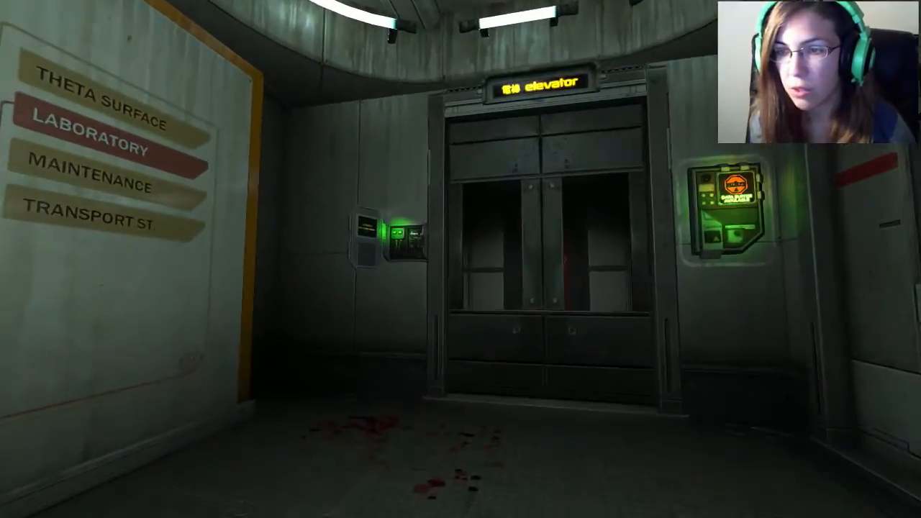
pyautogui.moveTo(393, 234)
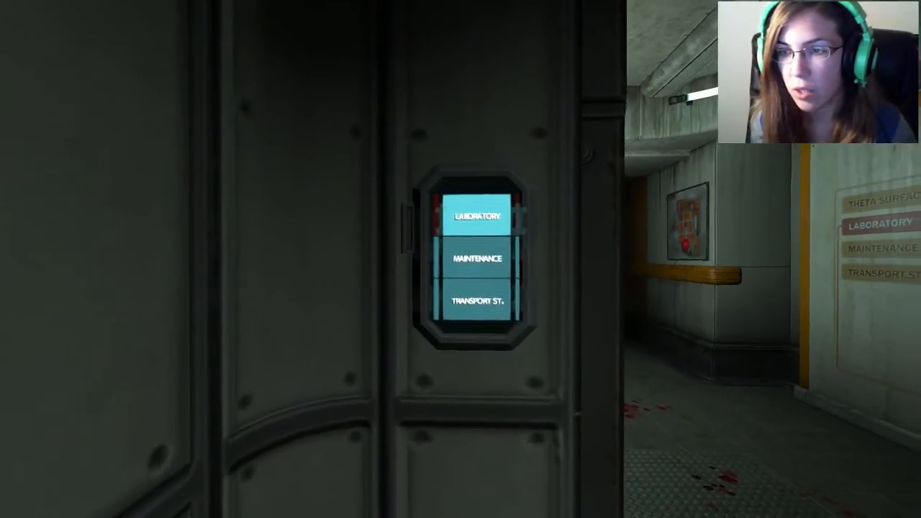
pyautogui.moveTo(461, 259)
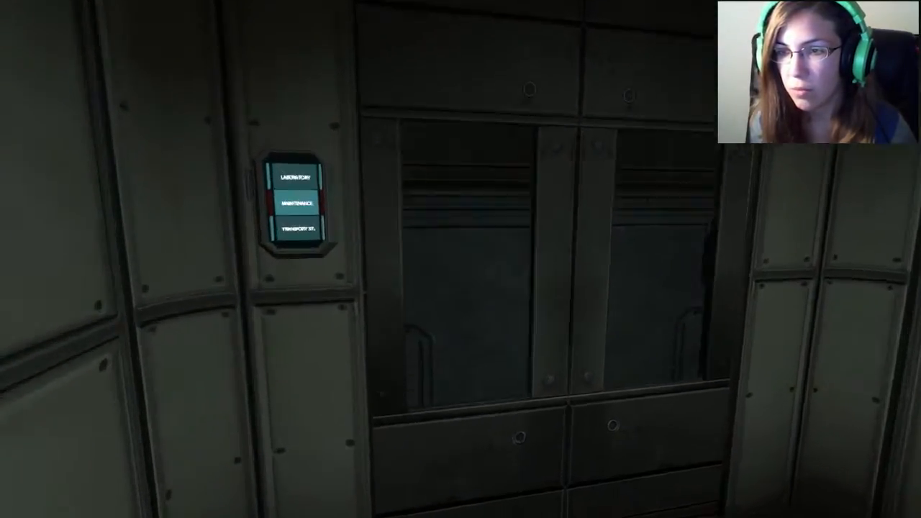
pyautogui.moveTo(461, 259)
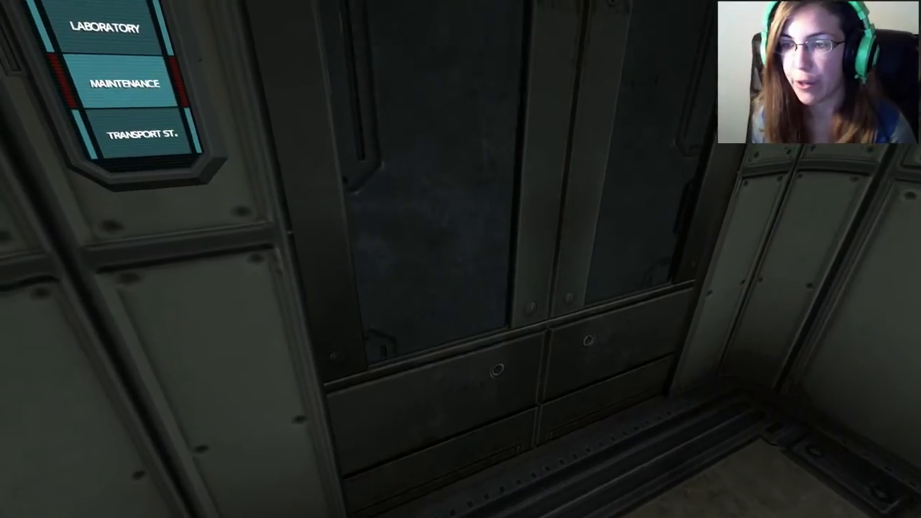
pyautogui.moveTo(460, 259)
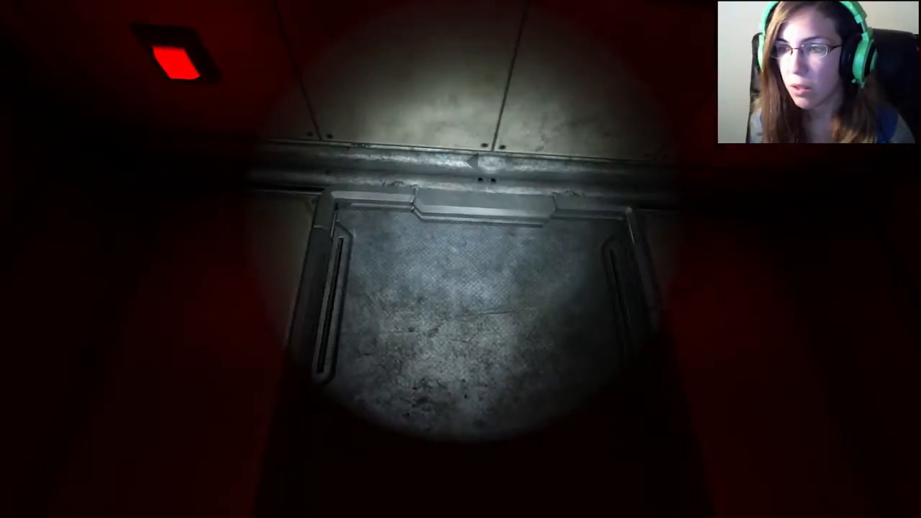
pyautogui.moveTo(461, 259)
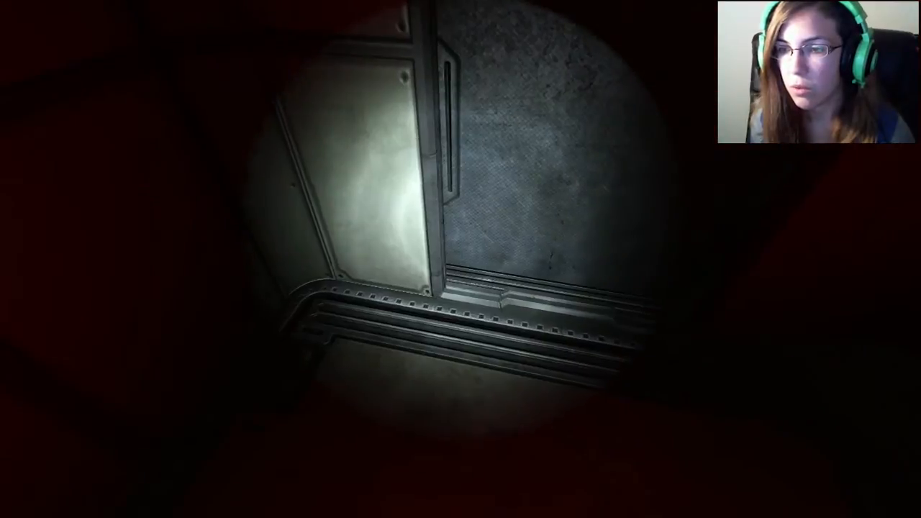
pyautogui.moveTo(460, 259)
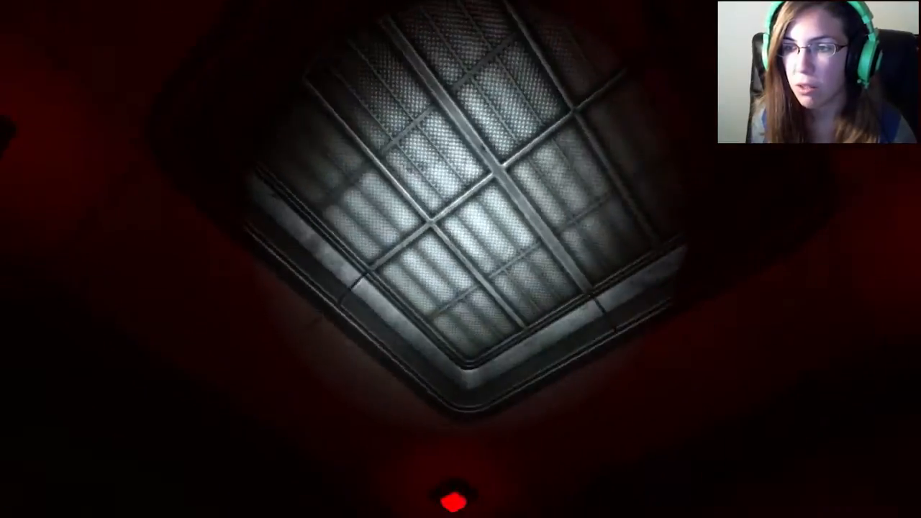
pyautogui.moveTo(461, 259)
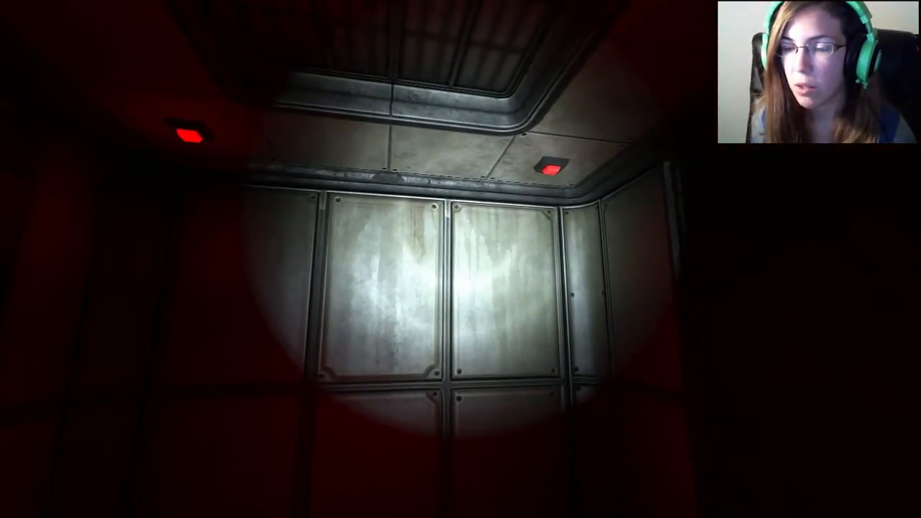
pyautogui.moveTo(460, 260)
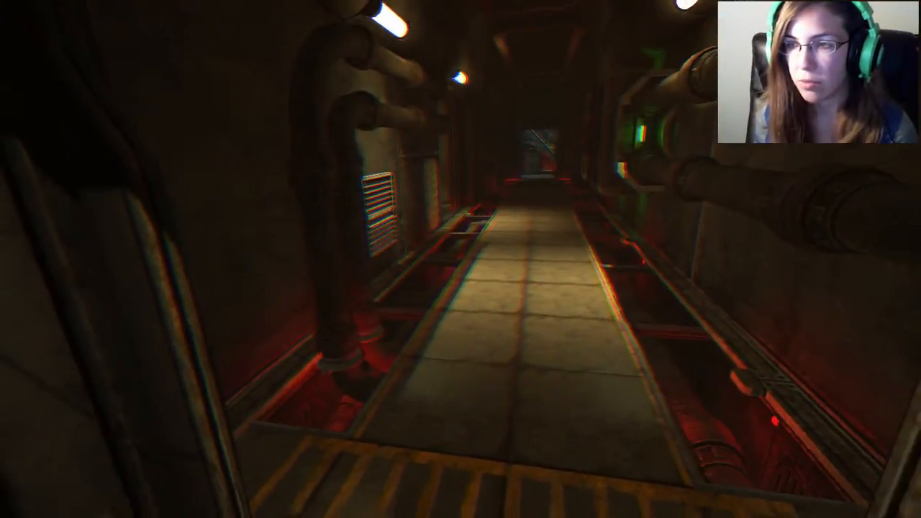
pyautogui.moveTo(461, 259)
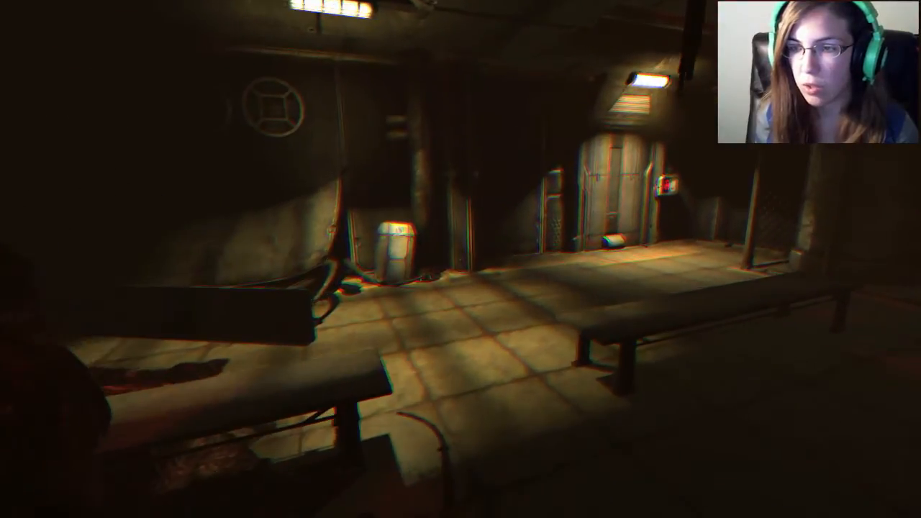
pyautogui.moveTo(460, 259)
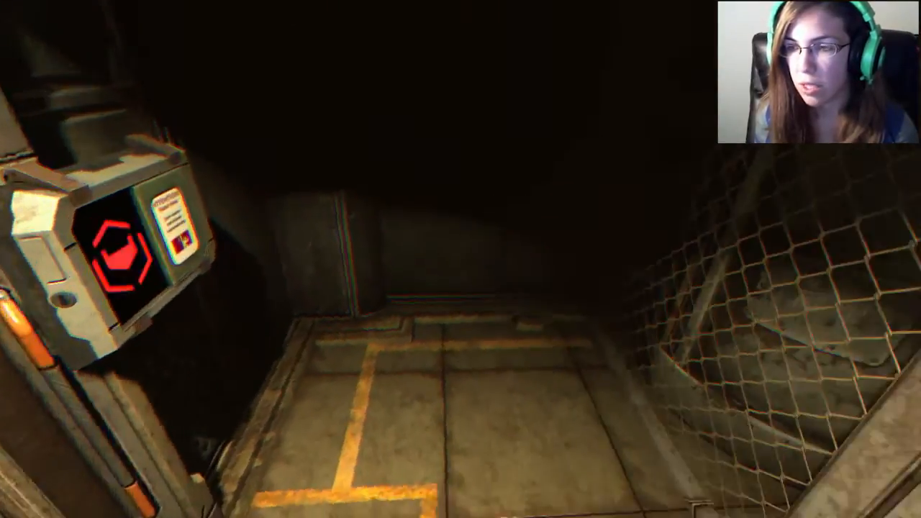
pyautogui.moveTo(461, 259)
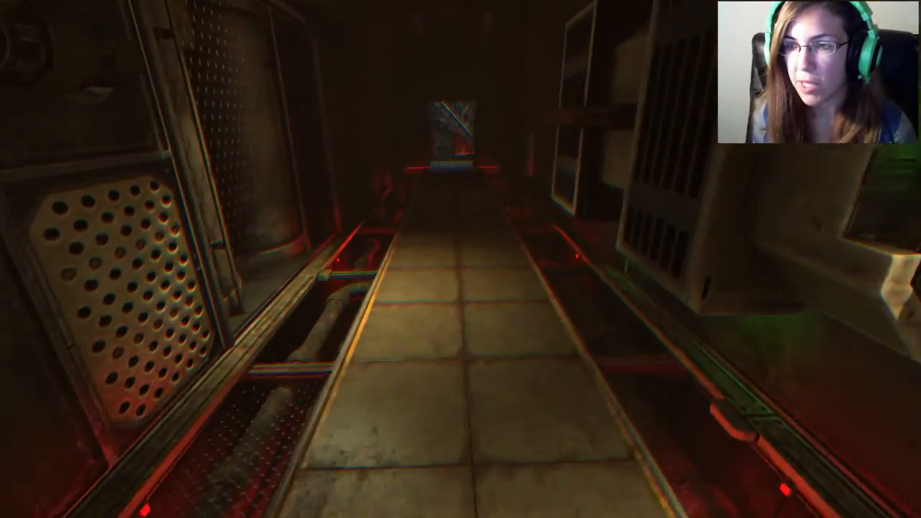
pyautogui.moveTo(461, 259)
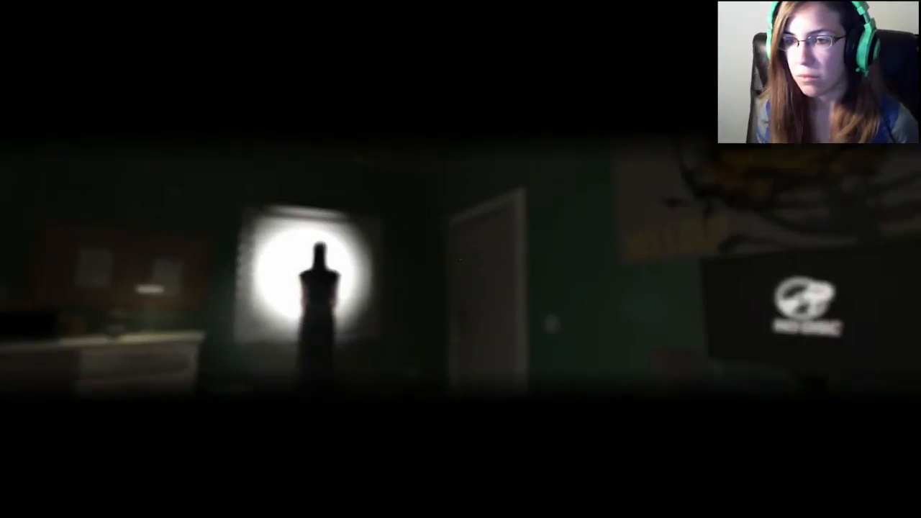
pyautogui.moveTo(461, 259)
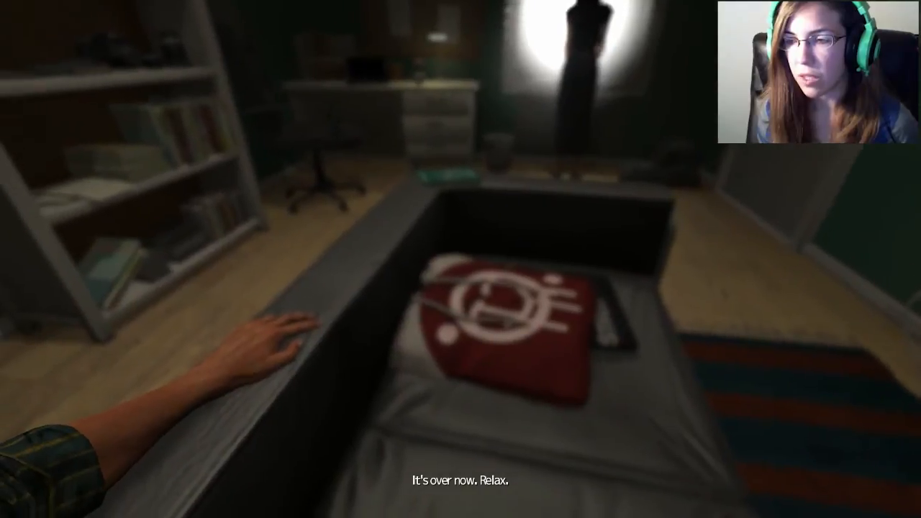
pyautogui.moveTo(460, 259)
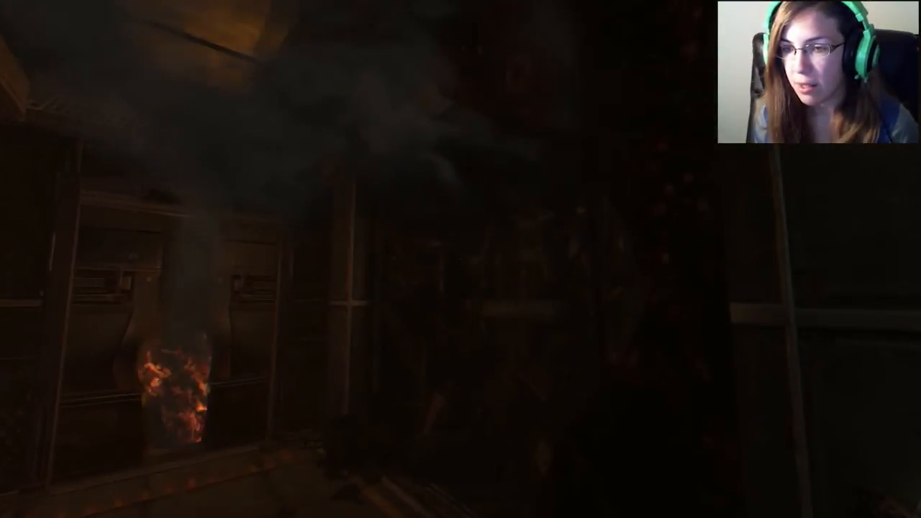
pyautogui.moveTo(461, 259)
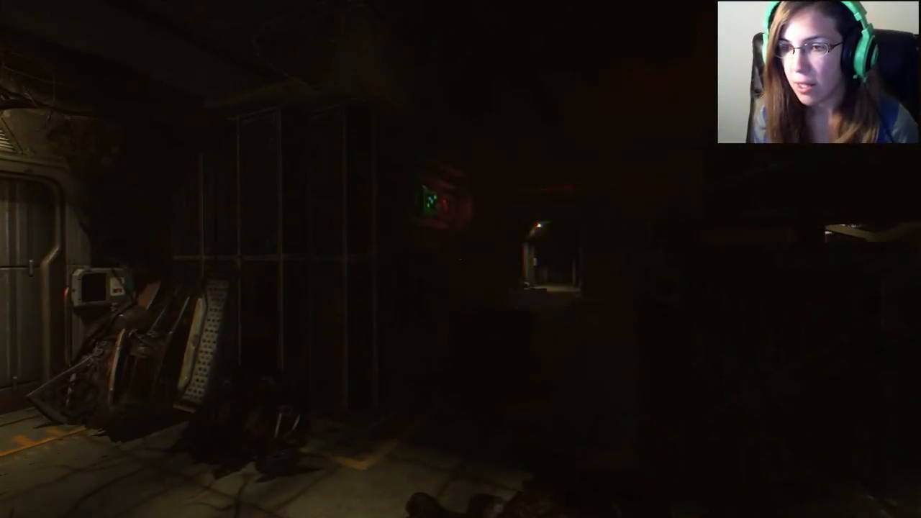
pyautogui.moveTo(461, 259)
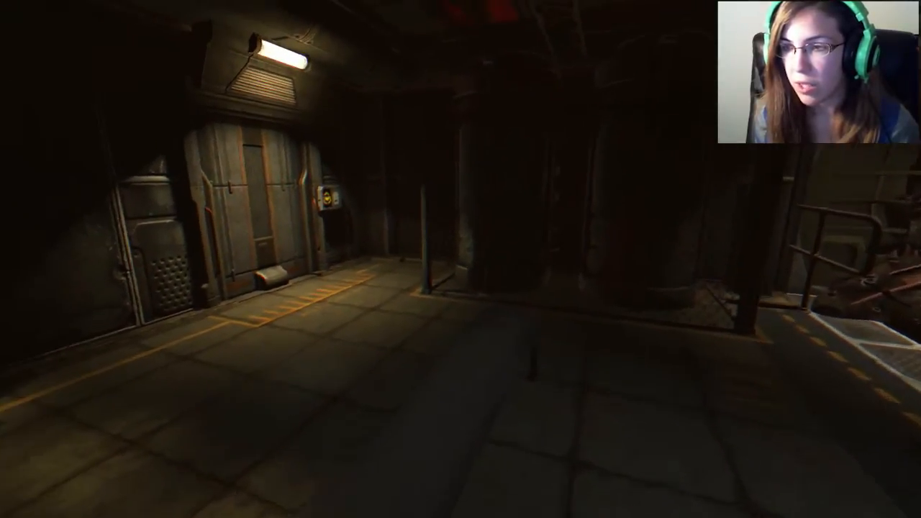
# Step: Walk down the dim corridor to the closed metal door under the ceiling light
pyautogui.press('w')
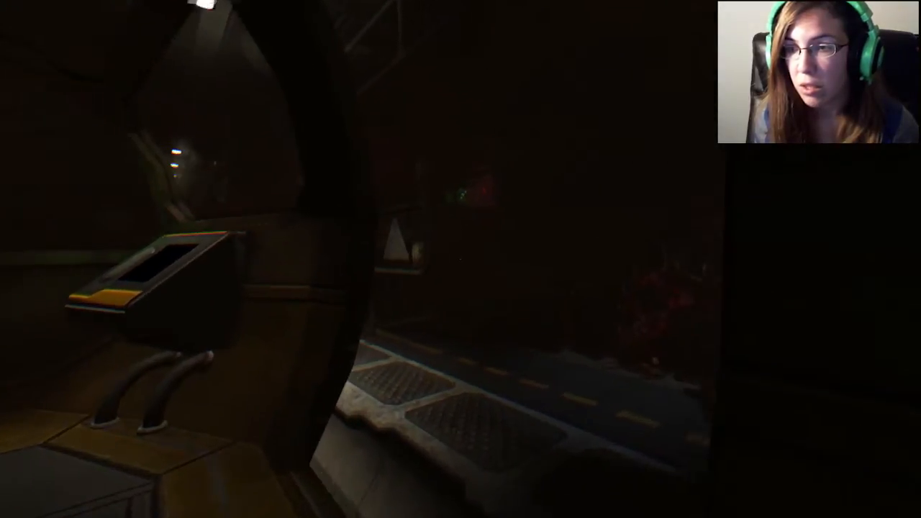
pyautogui.moveTo(460, 259)
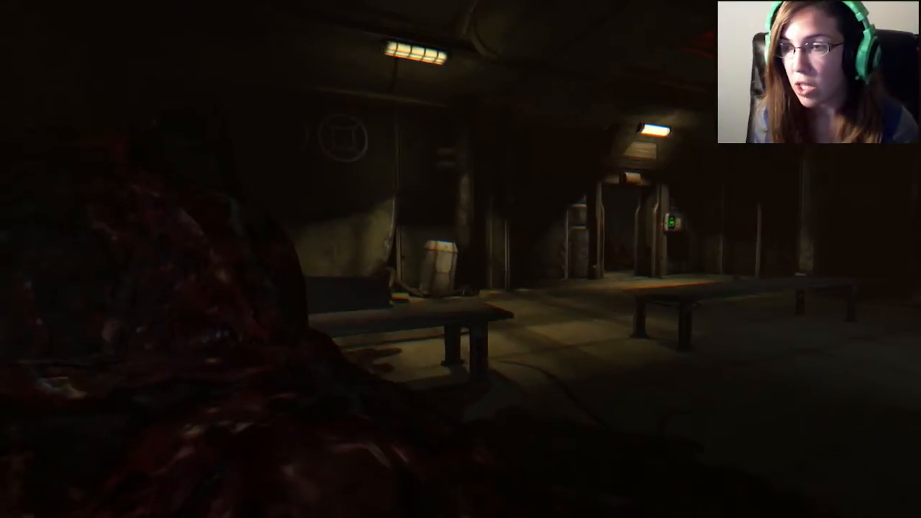
pyautogui.moveTo(461, 260)
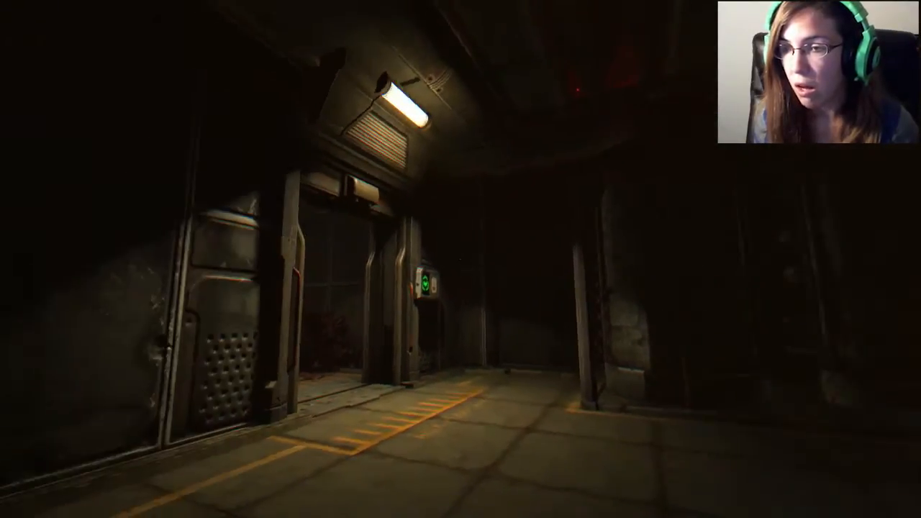
# Step: Sneak past the creature through the bench room to the green-lit door corridor
pyautogui.press('w')
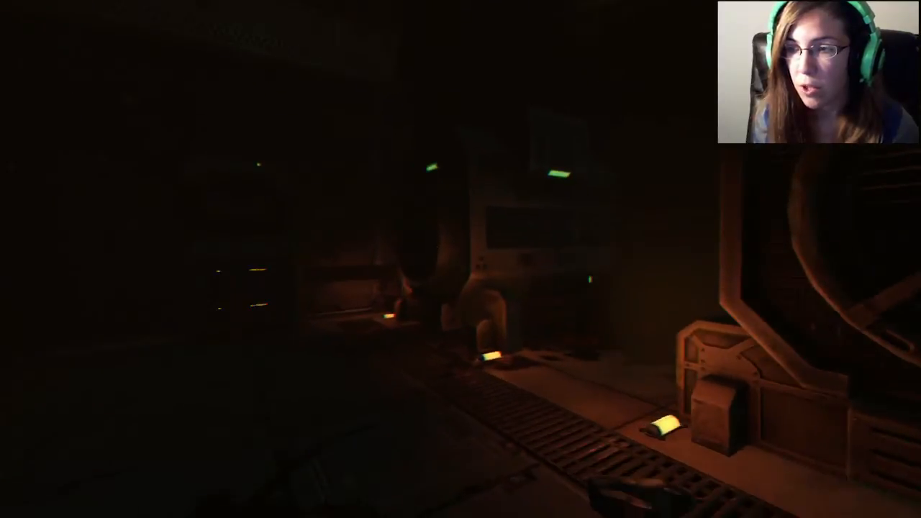
pyautogui.moveTo(460, 259)
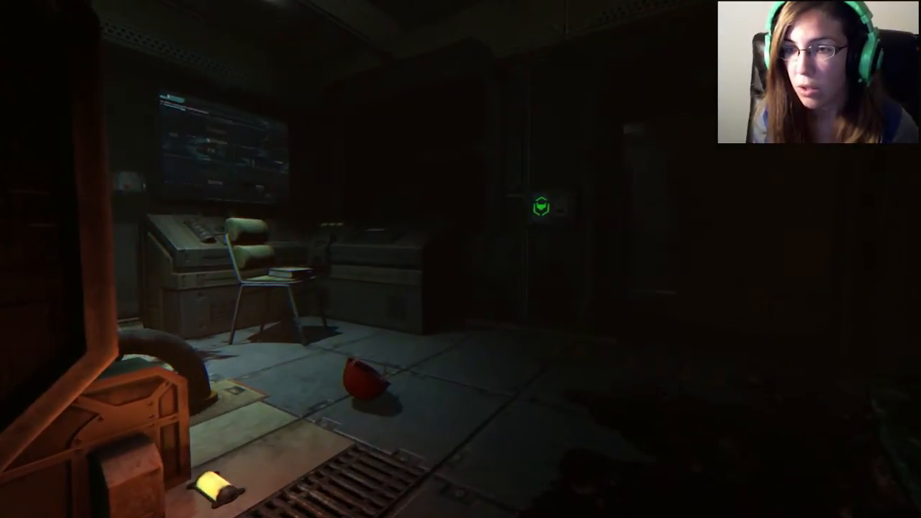
pyautogui.moveTo(461, 259)
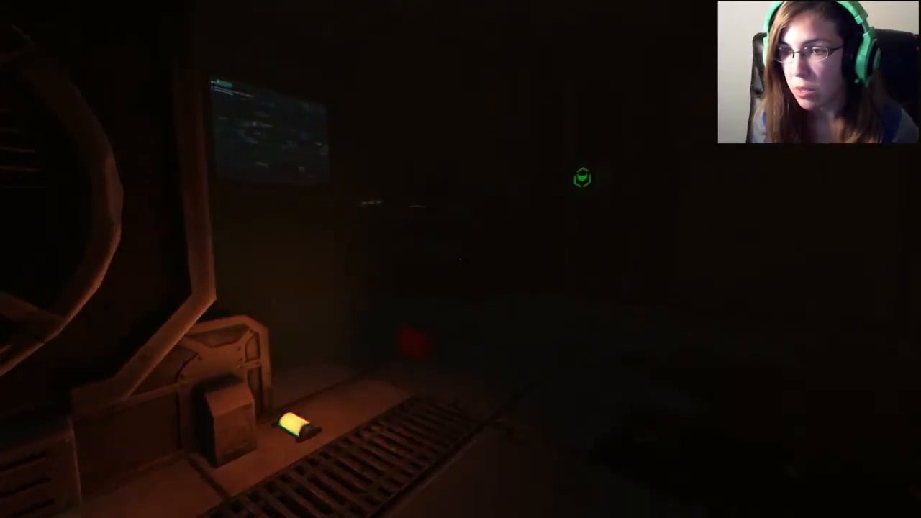
pyautogui.moveTo(461, 259)
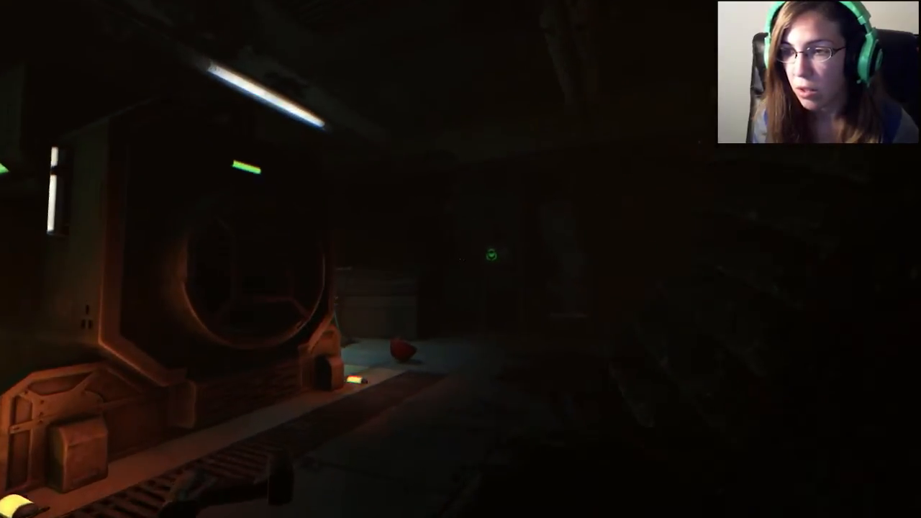
pyautogui.moveTo(460, 259)
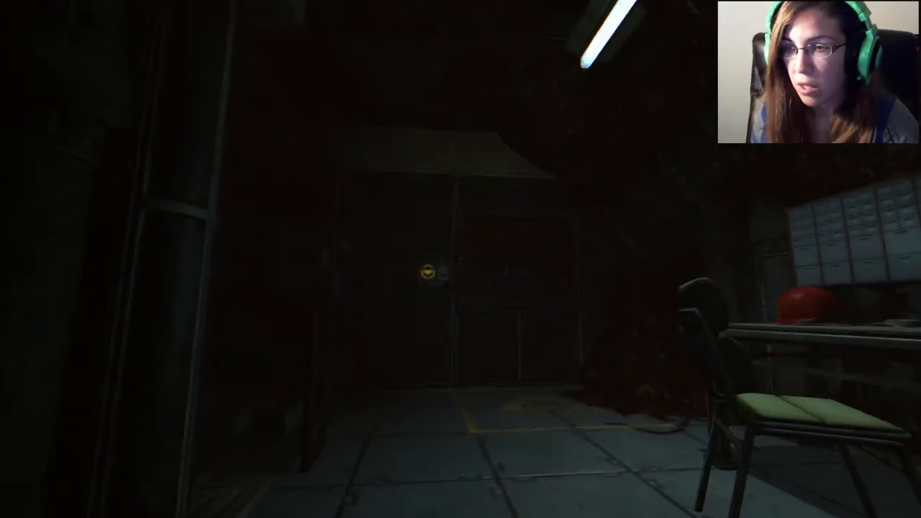
pyautogui.moveTo(460, 259)
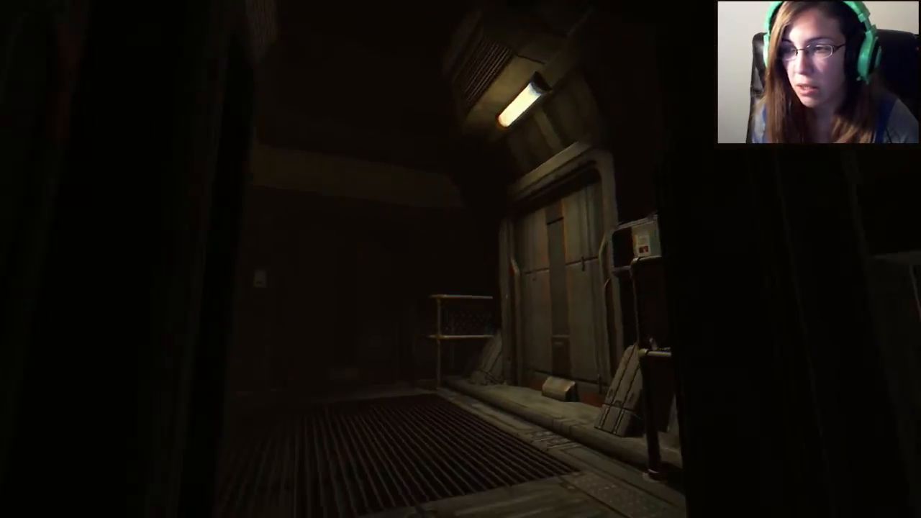
pyautogui.moveTo(461, 259)
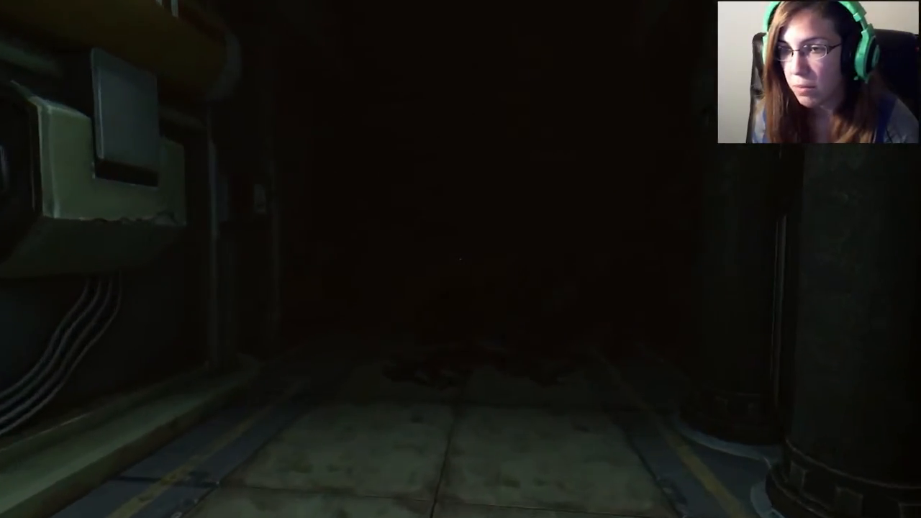
pyautogui.moveTo(461, 260)
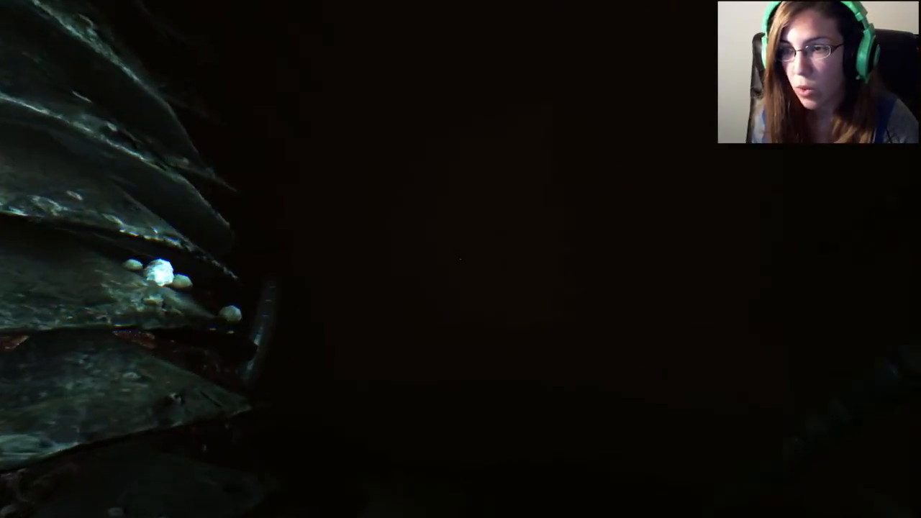
pyautogui.moveTo(460, 259)
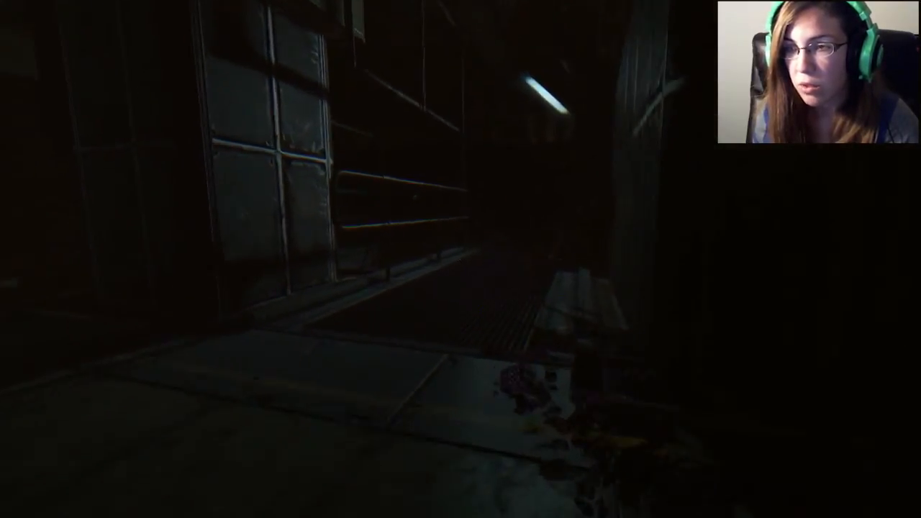
pyautogui.moveTo(461, 259)
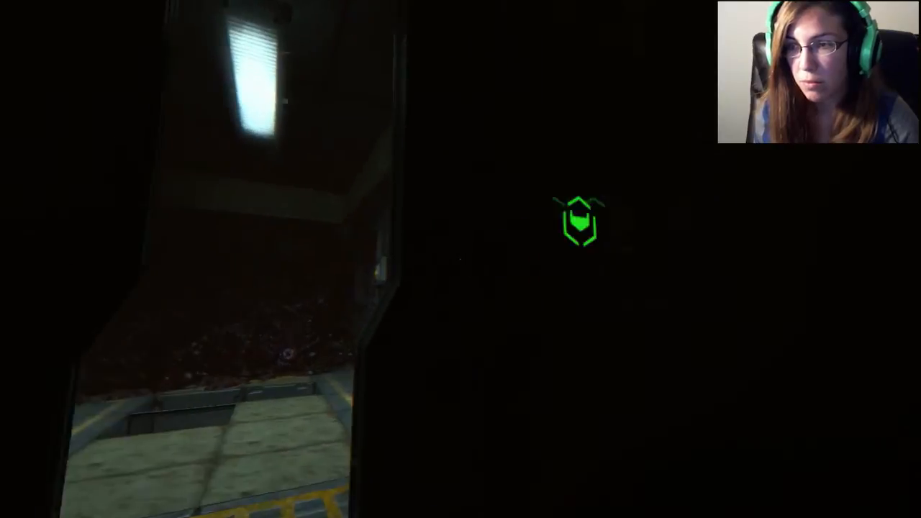
pyautogui.moveTo(461, 259)
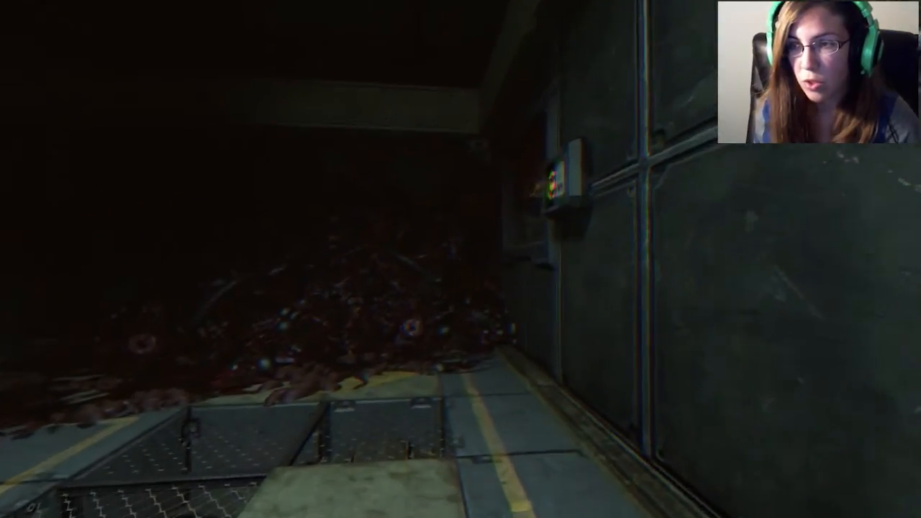